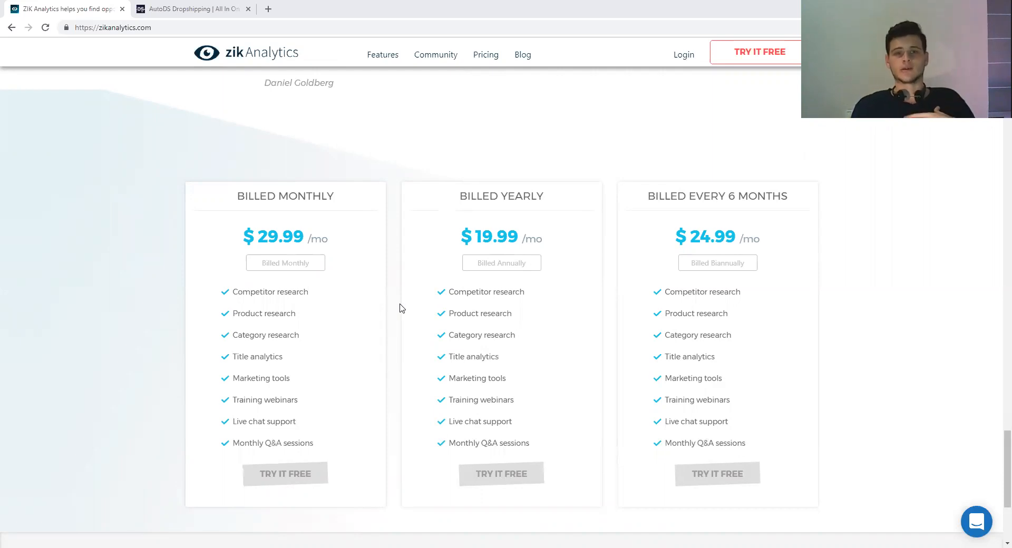
Step: Bring the $29.99 monthly, $19.99 yearly and $24.99 six-month plan cards fully into view
{"action": "scroll", "scroll_direction": "down", "scroll_amount": 3}
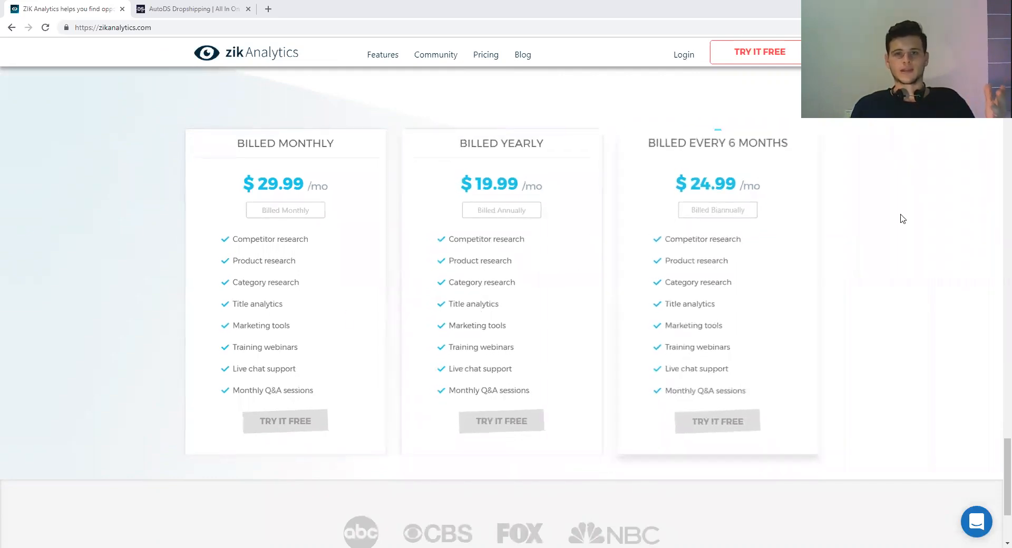
{"action": "mouse_move", "coordinate": [718, 136]}
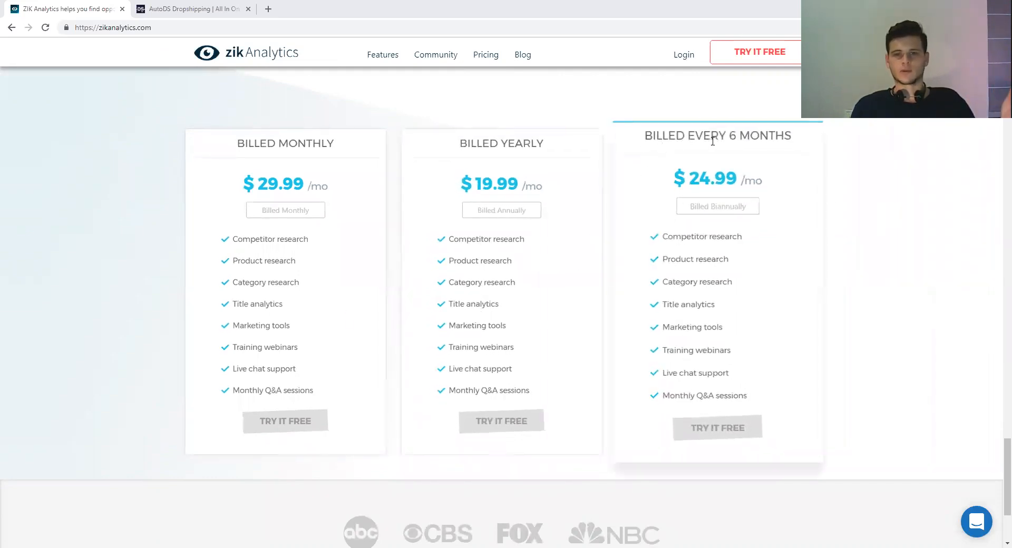
{"action": "mouse_move", "coordinate": [732, 167]}
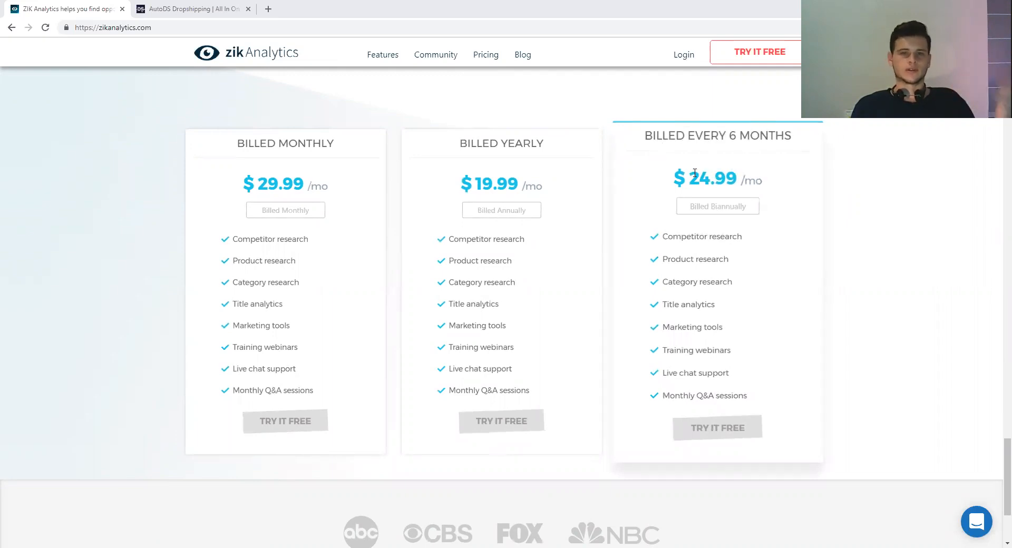
{"action": "mouse_move", "coordinate": [494, 171]}
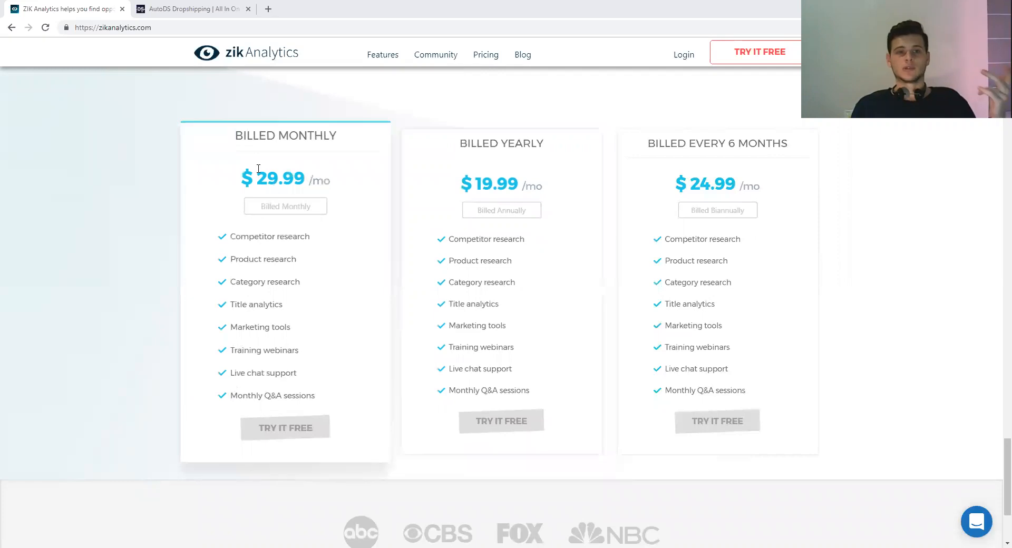
{"action": "mouse_move", "coordinate": [220, 219]}
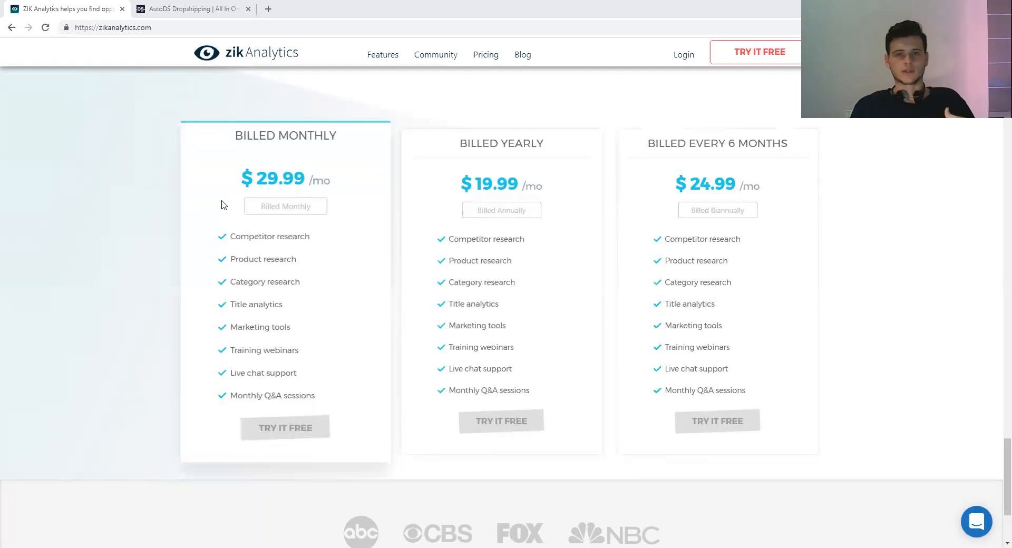
{"action": "mouse_move", "coordinate": [275, 109]}
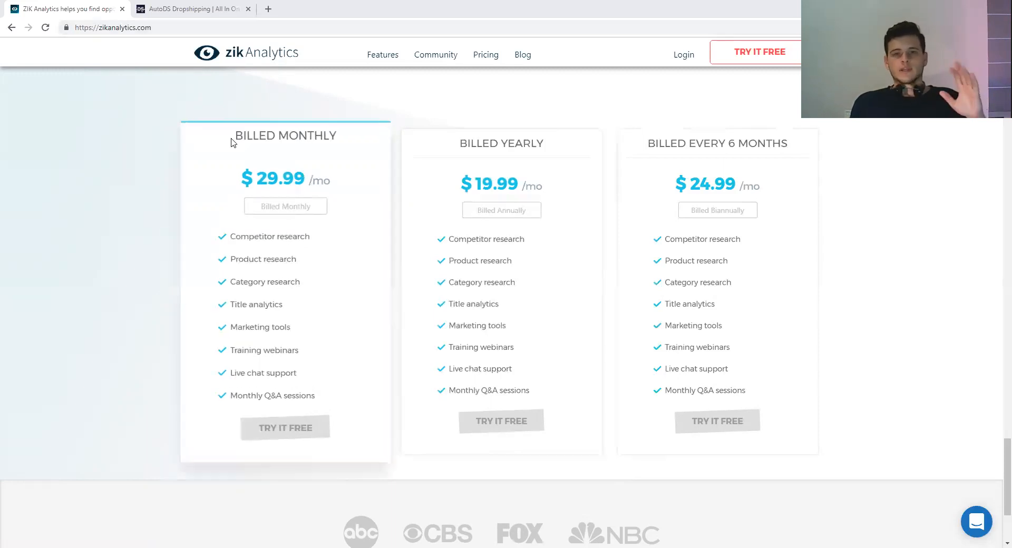
{"action": "mouse_move", "coordinate": [246, 241]}
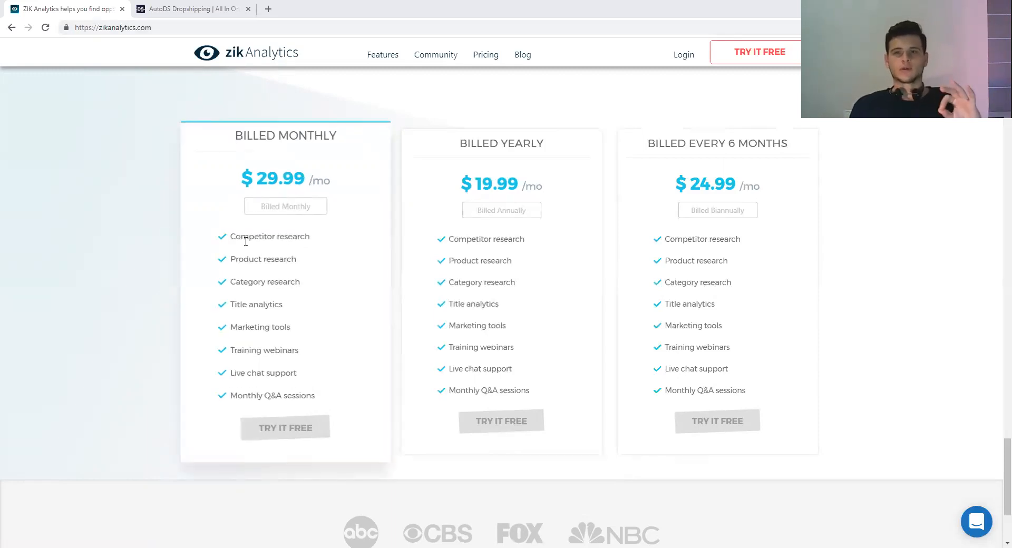
{"action": "mouse_move", "coordinate": [268, 205]}
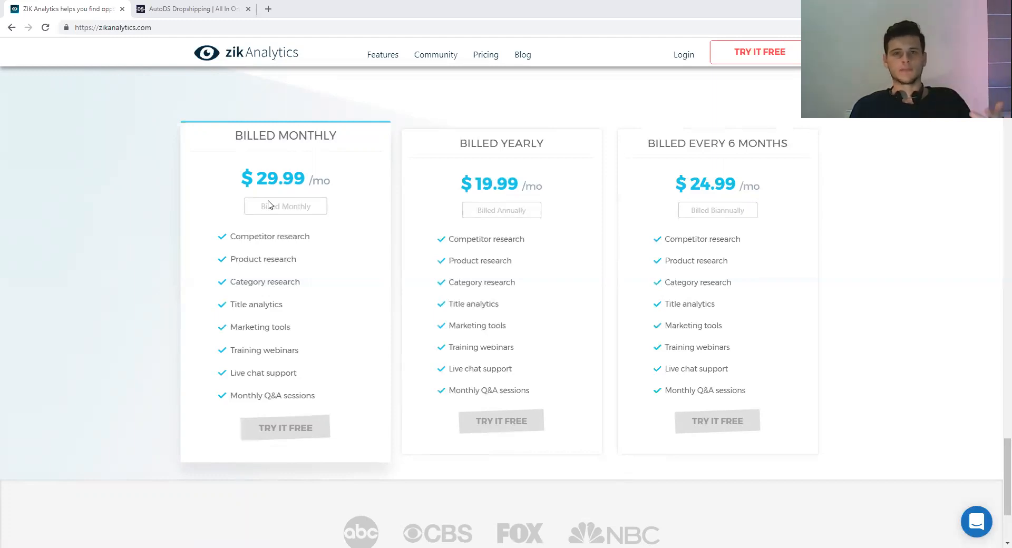
{"action": "mouse_move", "coordinate": [267, 203]}
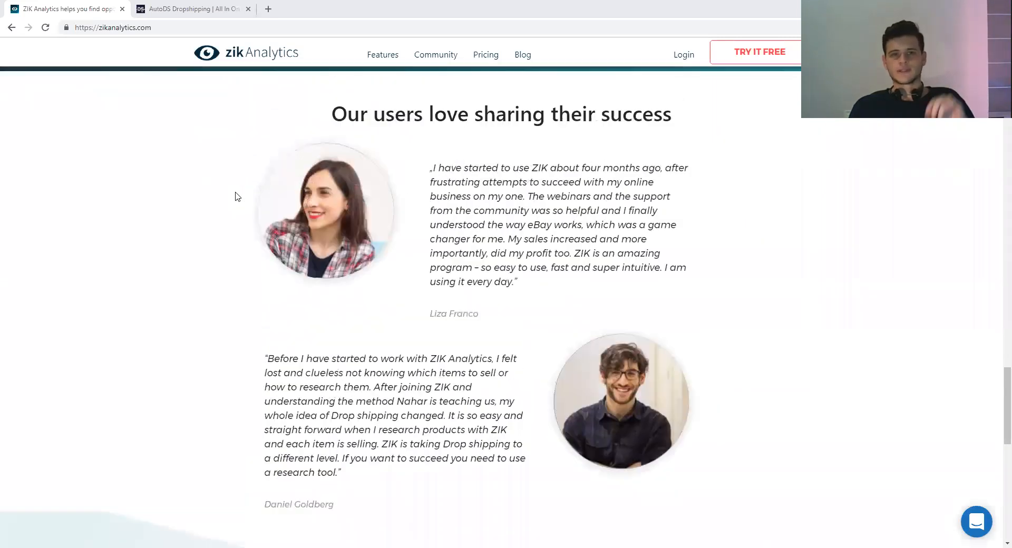
Step: Scroll up past Key Features to the eBay markets country flags, then switch to the AutoDS site
{"action": "scroll", "scroll_direction": "up", "scroll_amount": 3}
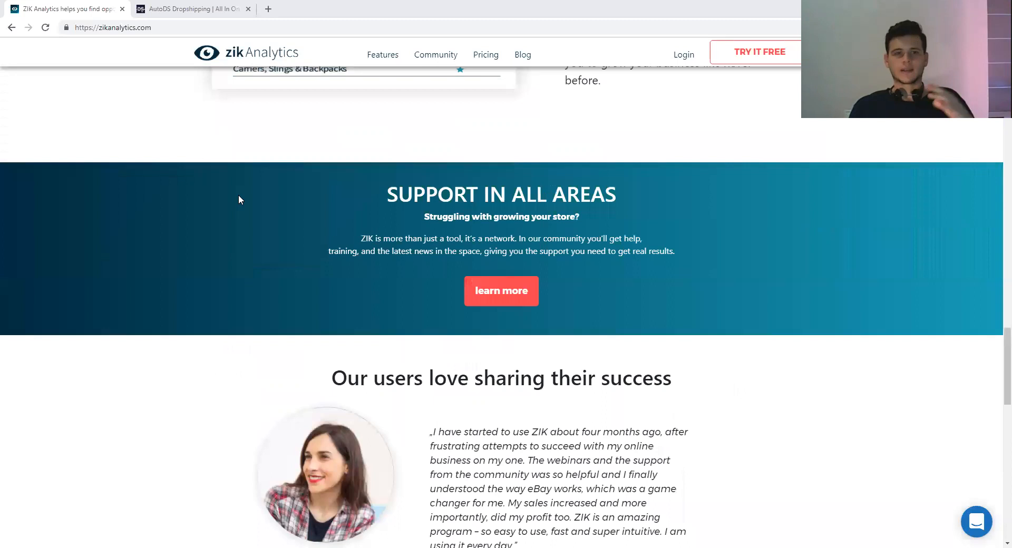
{"action": "scroll", "scroll_direction": "up", "scroll_amount": 3}
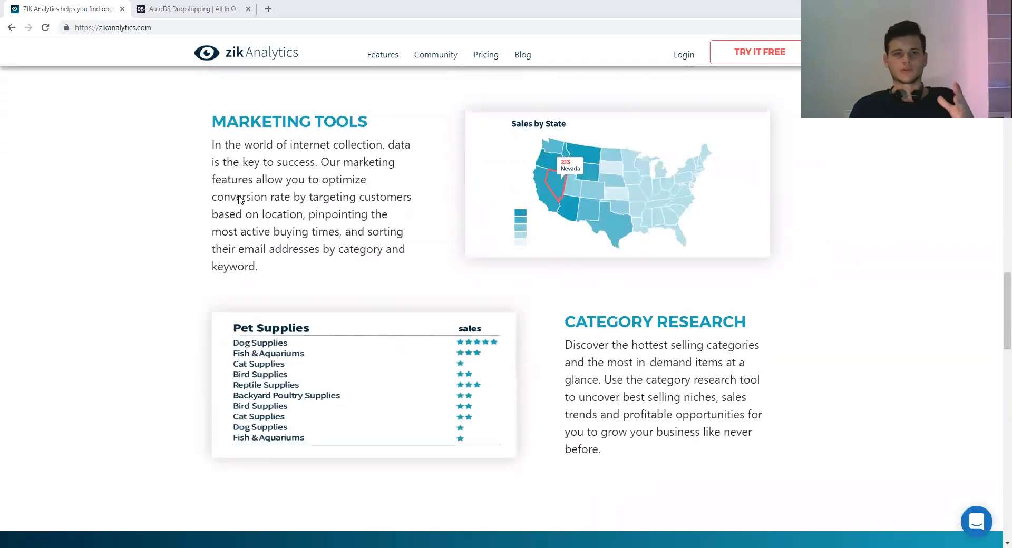
{"action": "scroll", "scroll_direction": "up", "scroll_amount": 3}
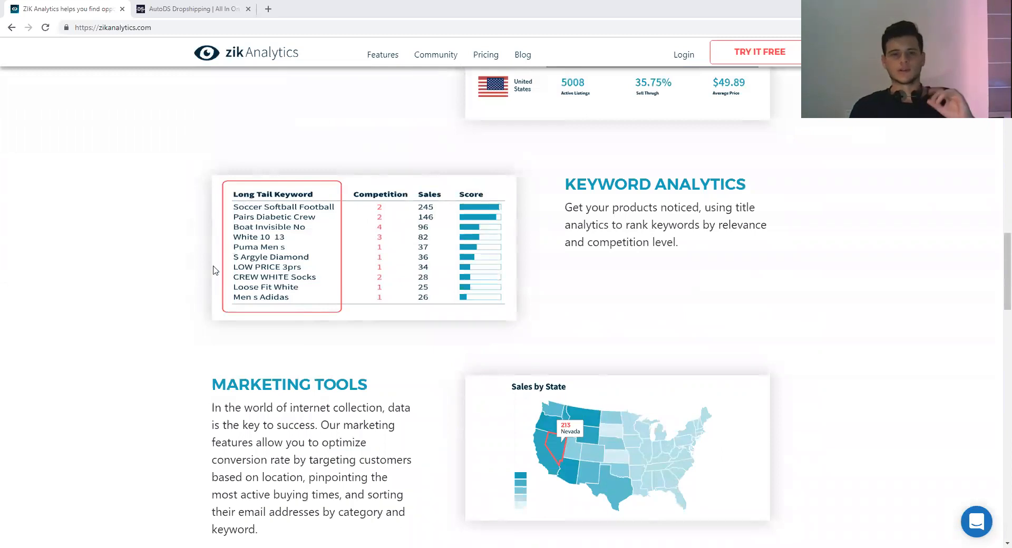
{"action": "scroll", "scroll_direction": "up", "scroll_amount": 3}
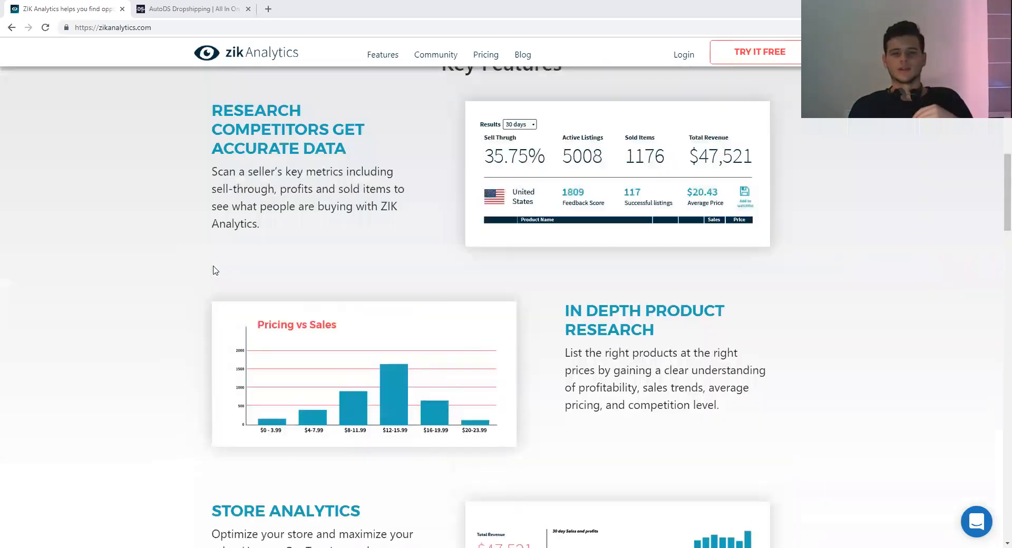
{"action": "scroll", "scroll_direction": "up", "scroll_amount": 3}
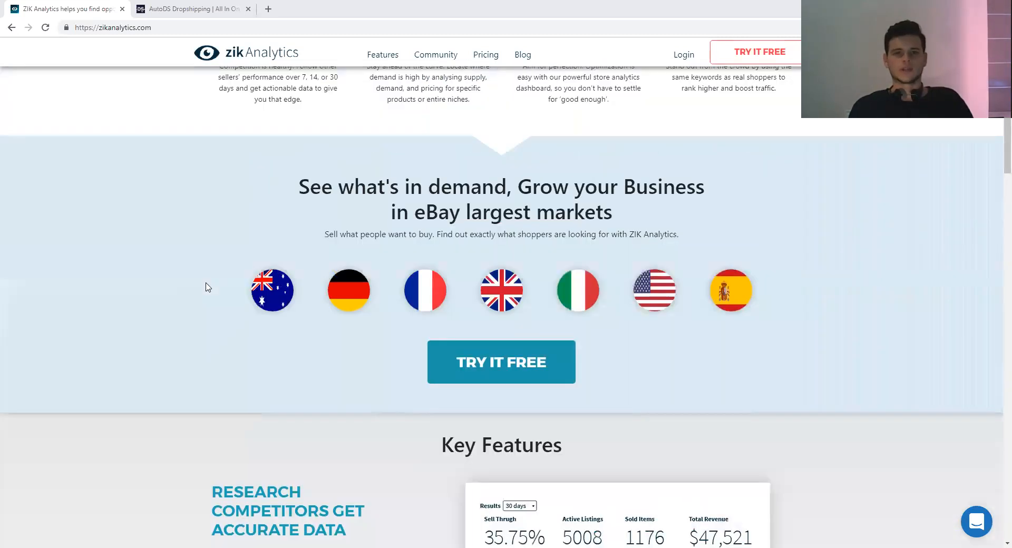
{"action": "scroll", "scroll_direction": "up", "scroll_amount": 3}
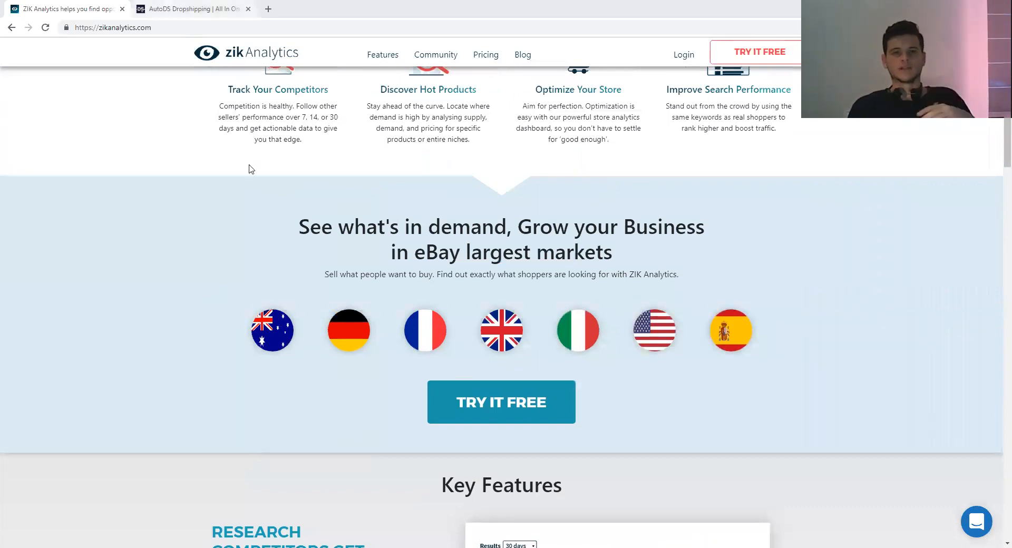
{"action": "left_click", "coordinate": [191, 9]}
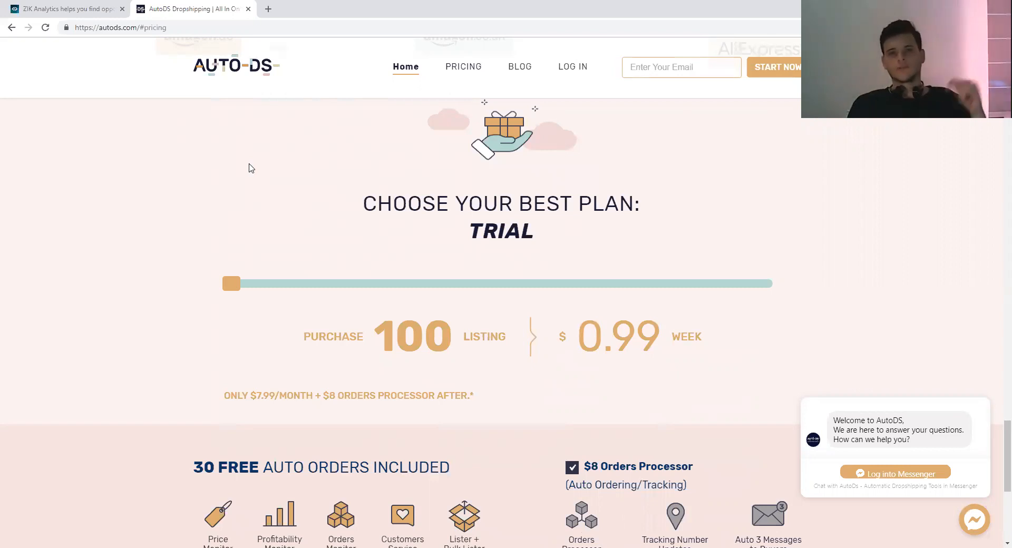
{"action": "mouse_move", "coordinate": [404, 253]}
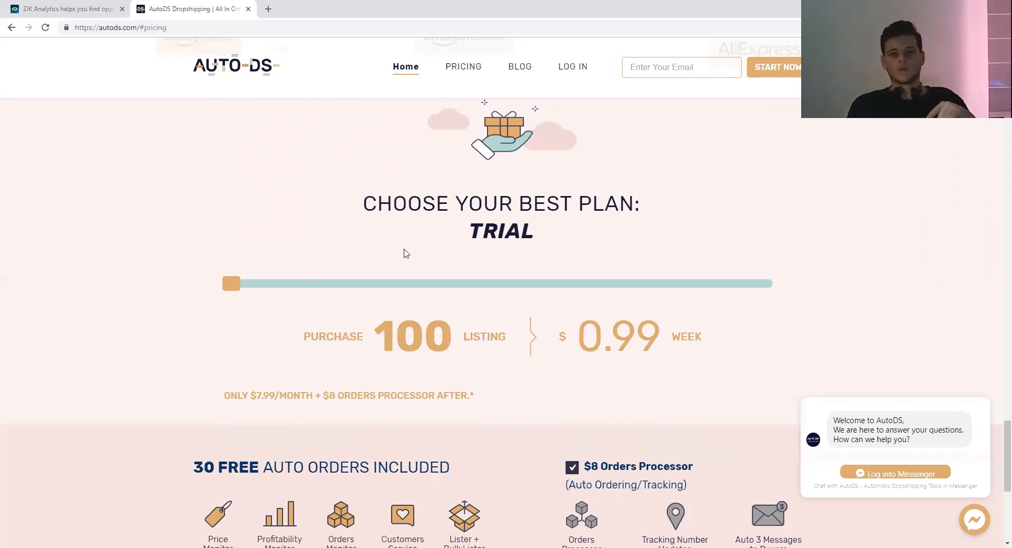
Step: Reveal the trial plan's included features: 30 free auto orders and the $8 orders processor add-on
{"action": "scroll", "scroll_direction": "down", "scroll_amount": 3}
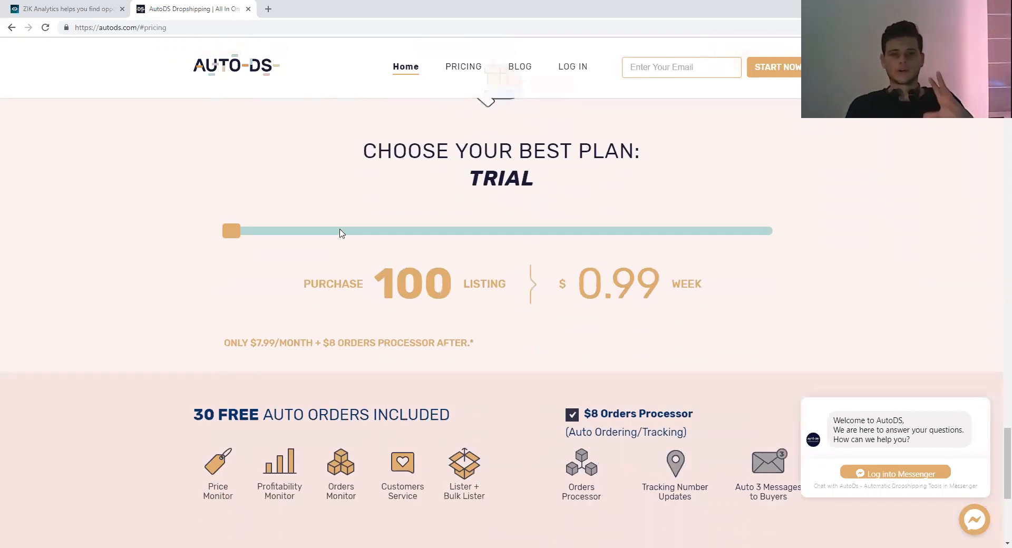
{"action": "mouse_move", "coordinate": [353, 268]}
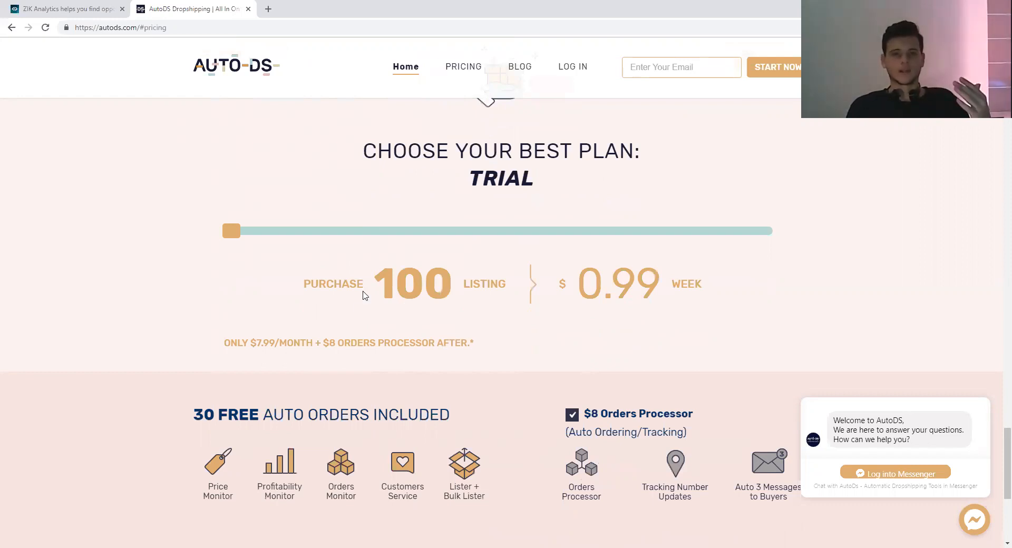
{"action": "mouse_move", "coordinate": [283, 355]}
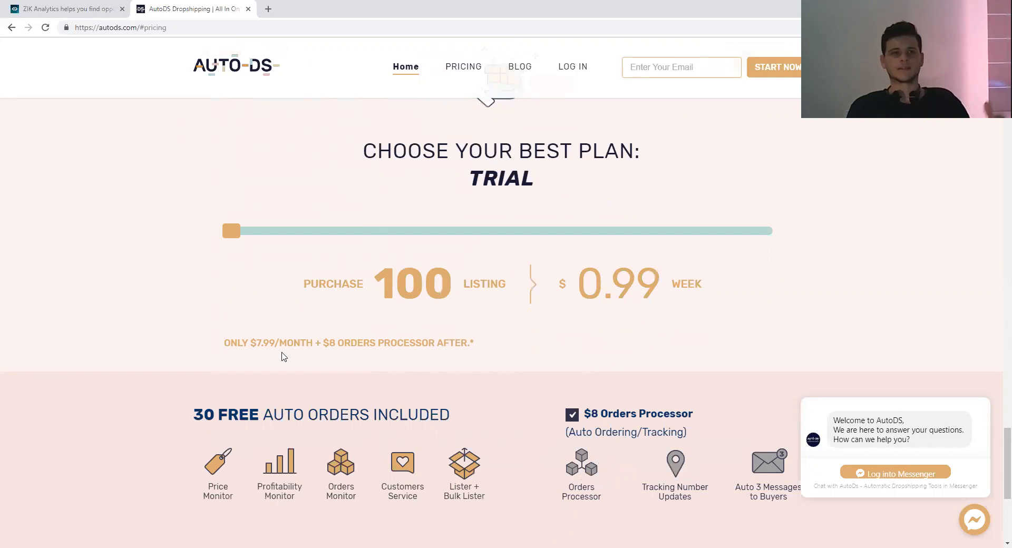
{"action": "mouse_move", "coordinate": [302, 361]}
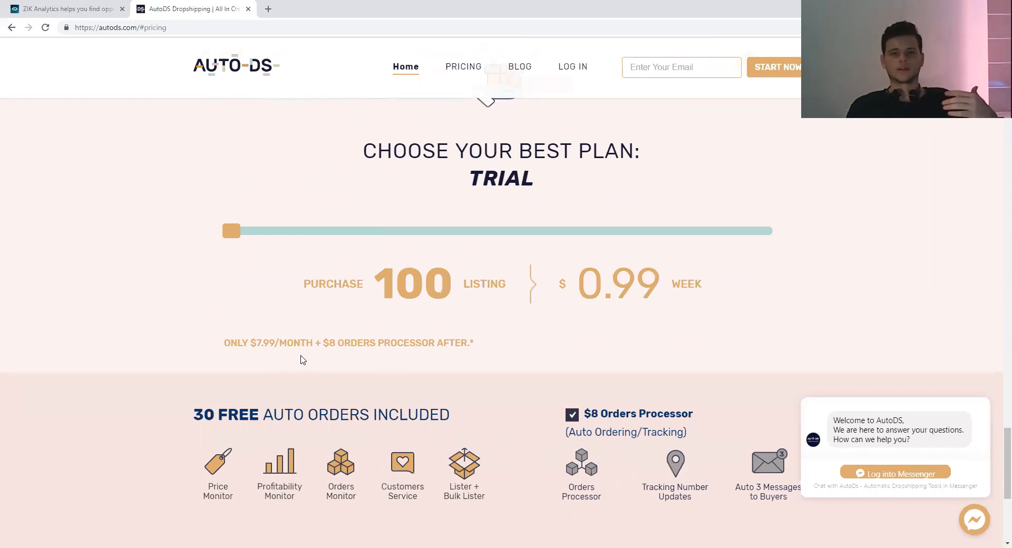
{"action": "mouse_move", "coordinate": [417, 322]}
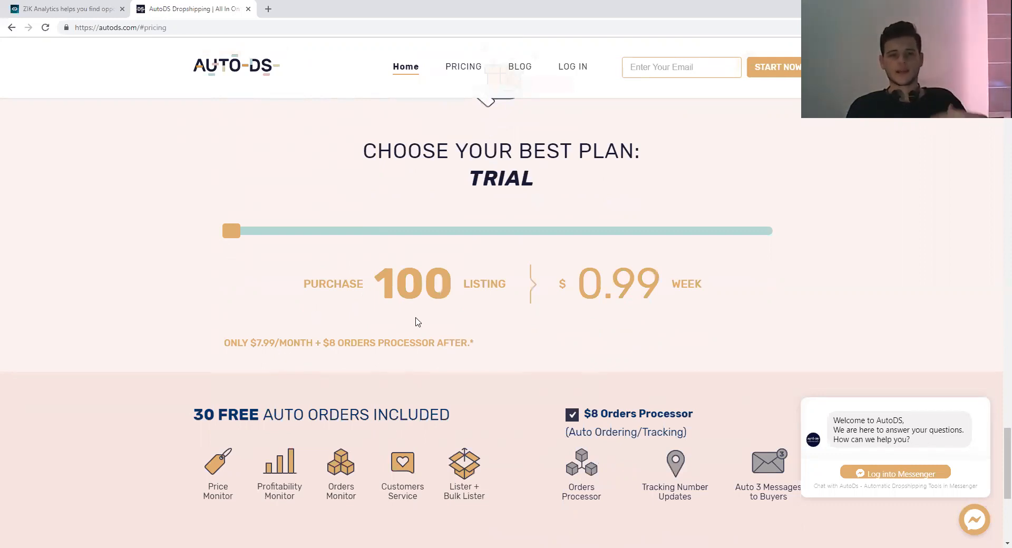